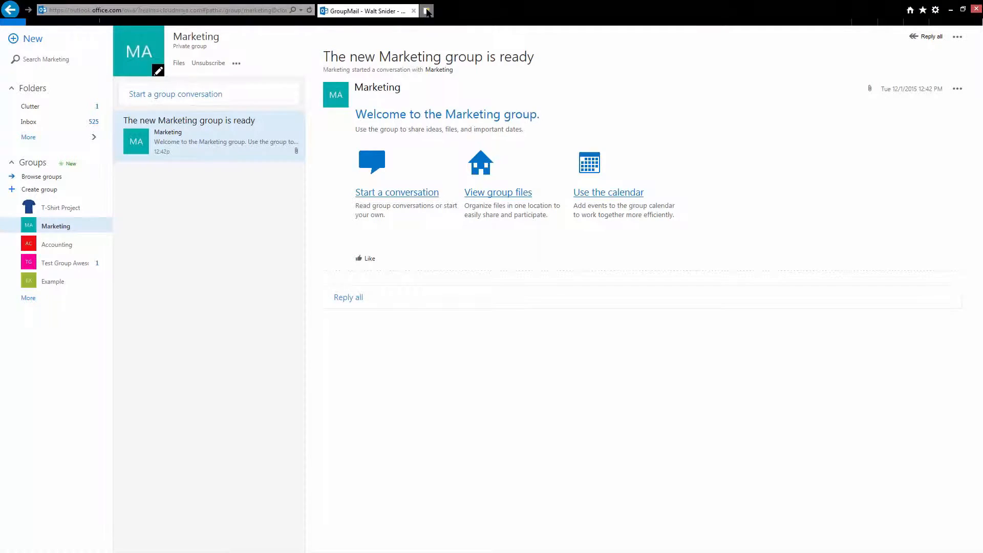
Start a Bing search for 'marketing' in a new browser tab
{"action": "left_click", "coordinate": [427, 10]}
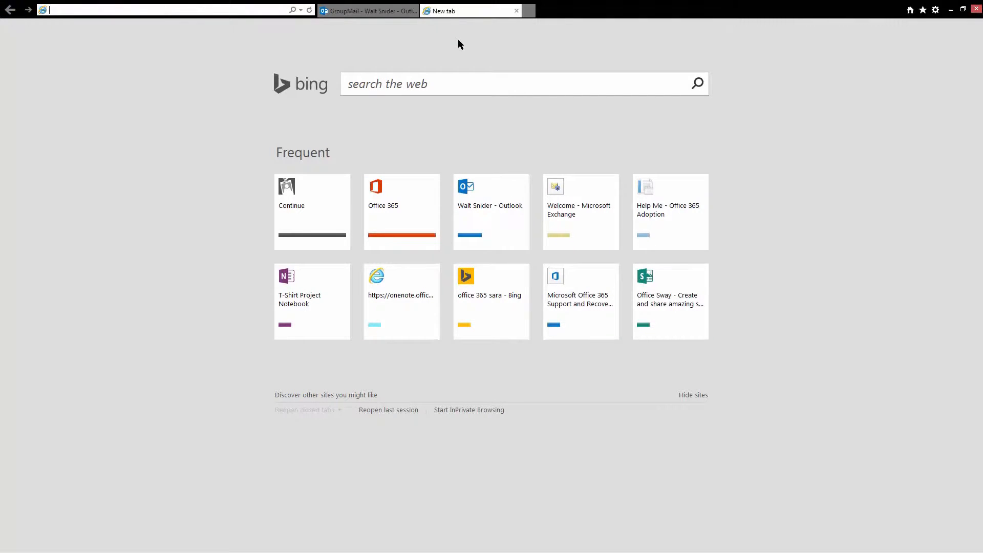
{"action": "left_click", "coordinate": [444, 83]}
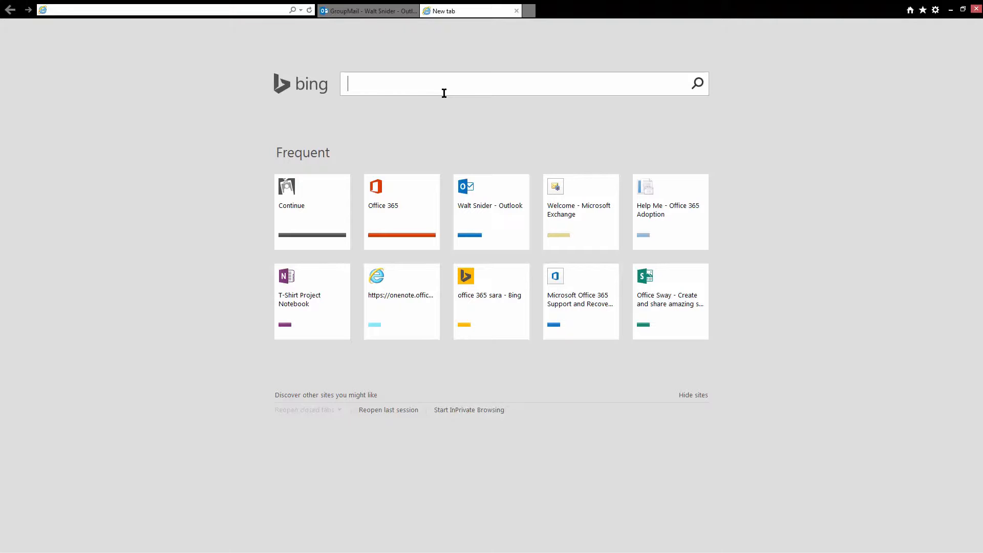
{"action": "type", "text": "marketing"}
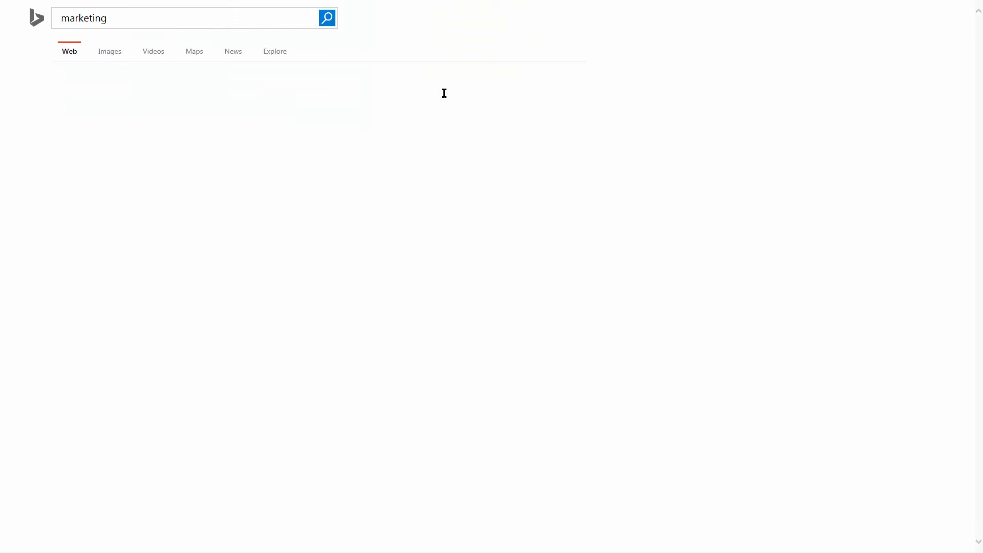
Save the Marketing Ave / Strategy St sign from Bing Images to the Desktop as marketing.jpg and return to Outlook
{"action": "left_click", "coordinate": [327, 18]}
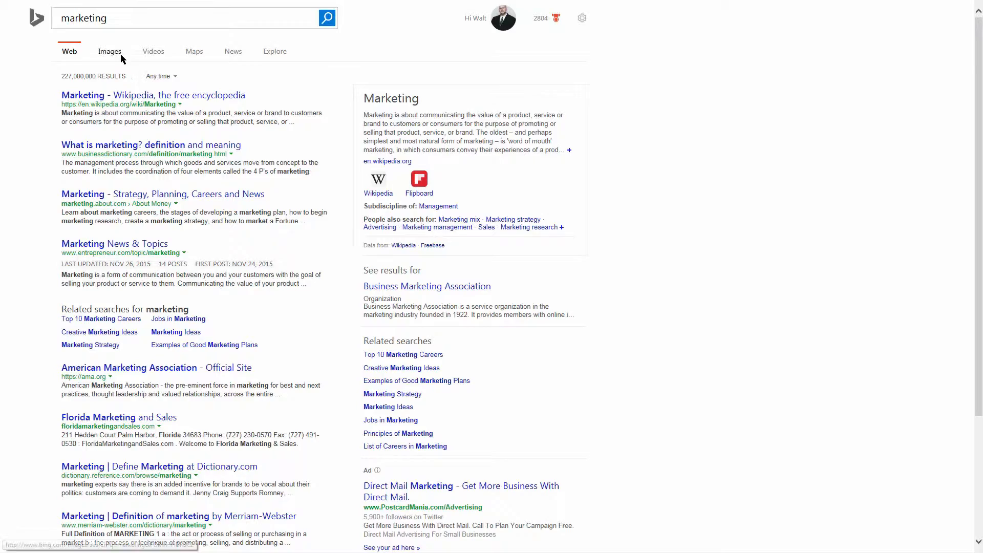
{"action": "left_click", "coordinate": [109, 51]}
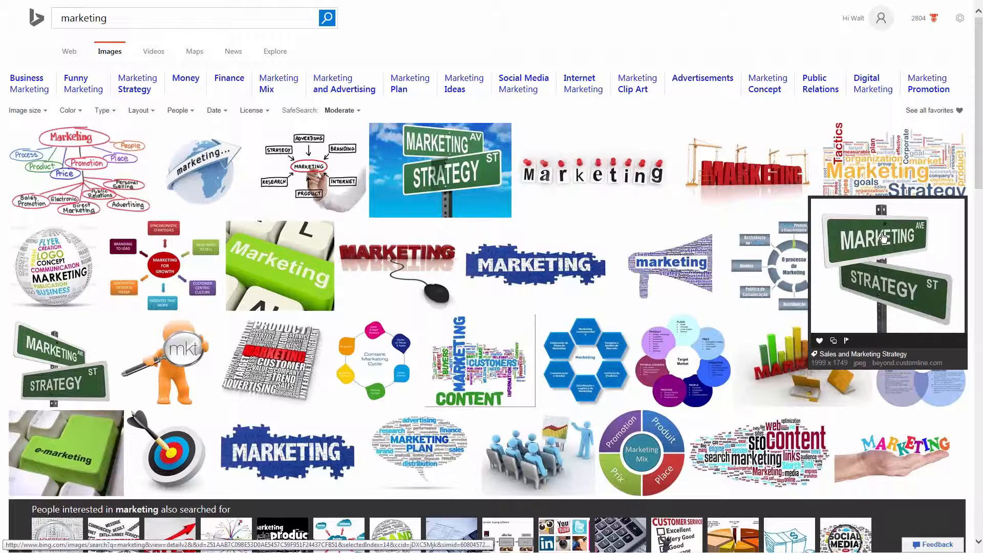
{"action": "left_click", "coordinate": [885, 266]}
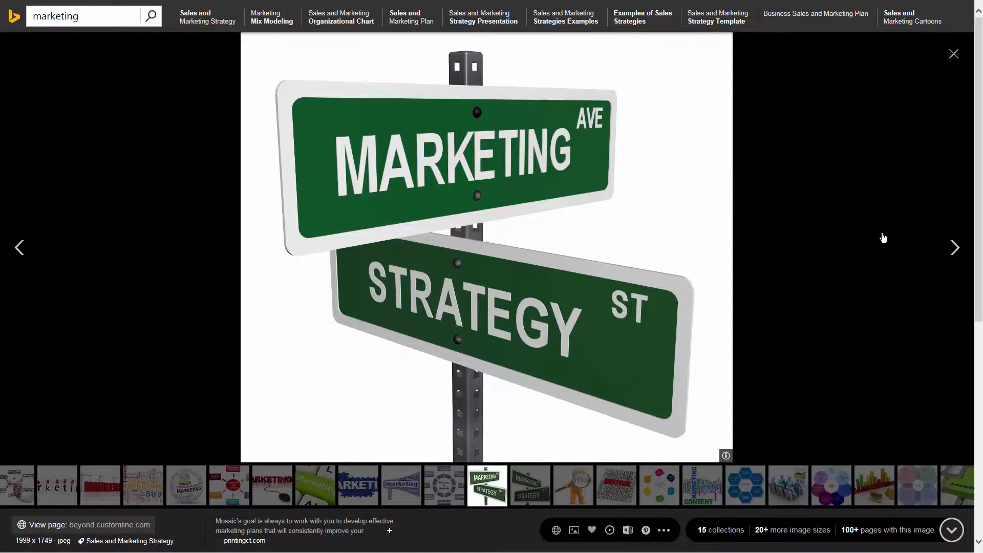
{"action": "mouse_move", "coordinate": [577, 205]}
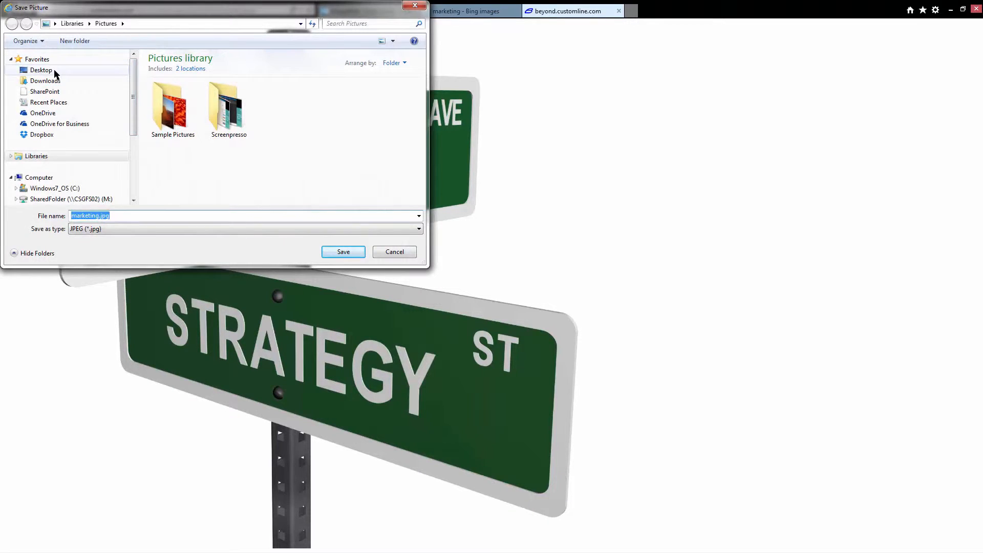
{"action": "left_click", "coordinate": [343, 252]}
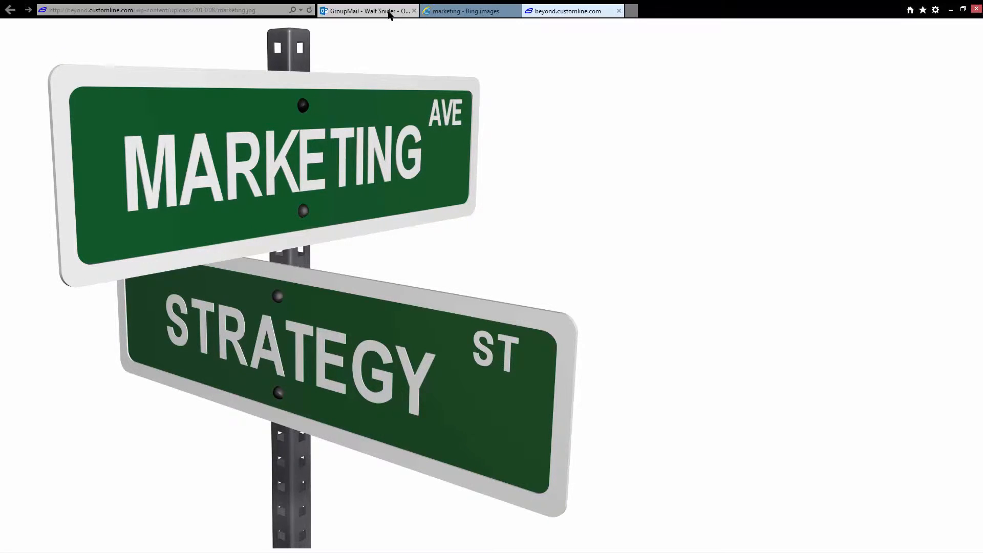
{"action": "left_click", "coordinate": [366, 11]}
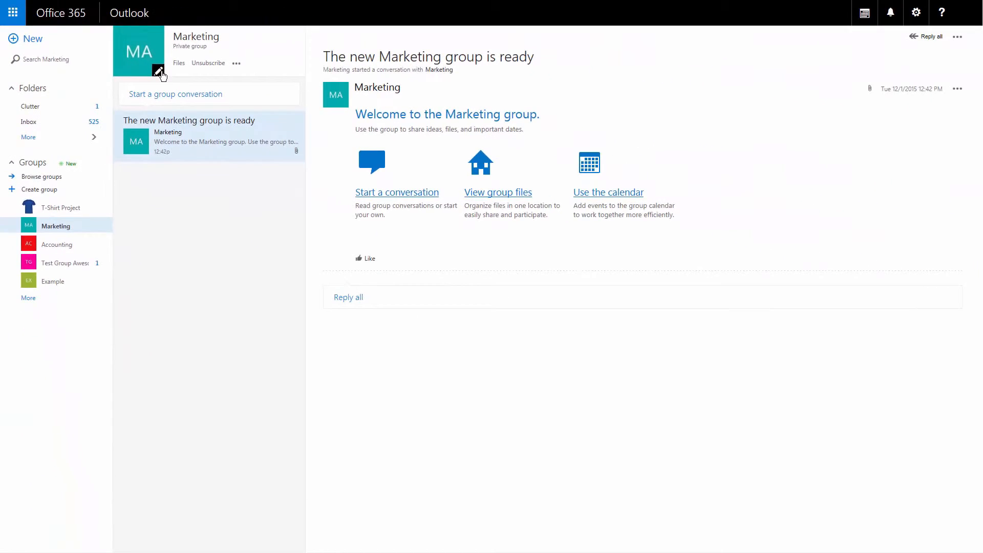
Bring up the Edit group panel for the Marketing group with its MA placeholder photo
{"action": "left_click", "coordinate": [158, 70]}
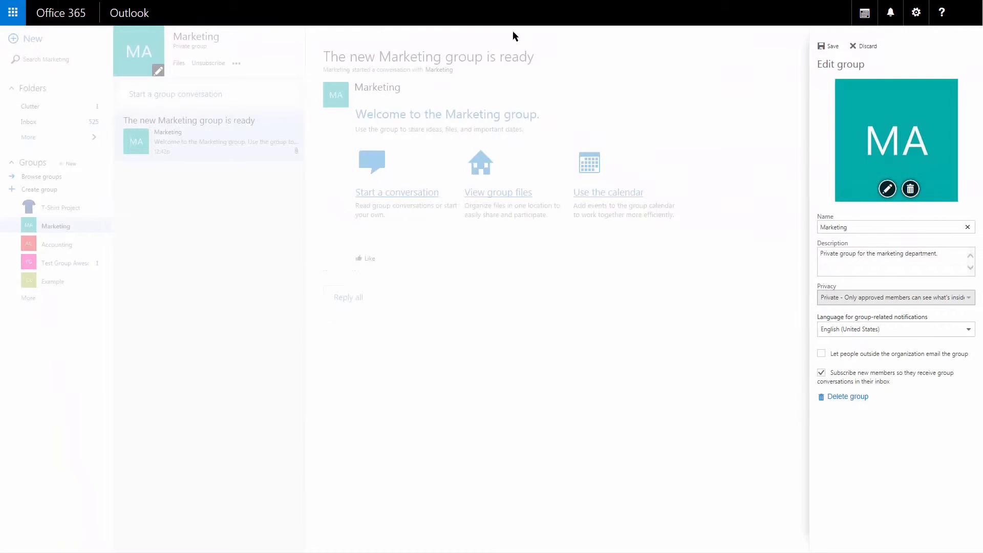
{"action": "mouse_move", "coordinate": [801, 124]}
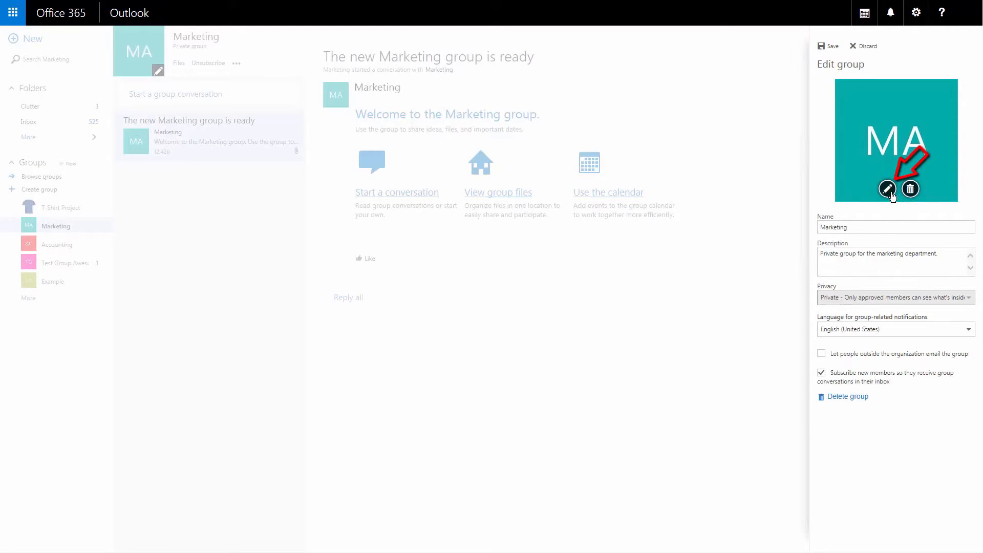
Replace the Marketing group photo with the saved road-sign image and save the group
{"action": "left_click", "coordinate": [886, 188]}
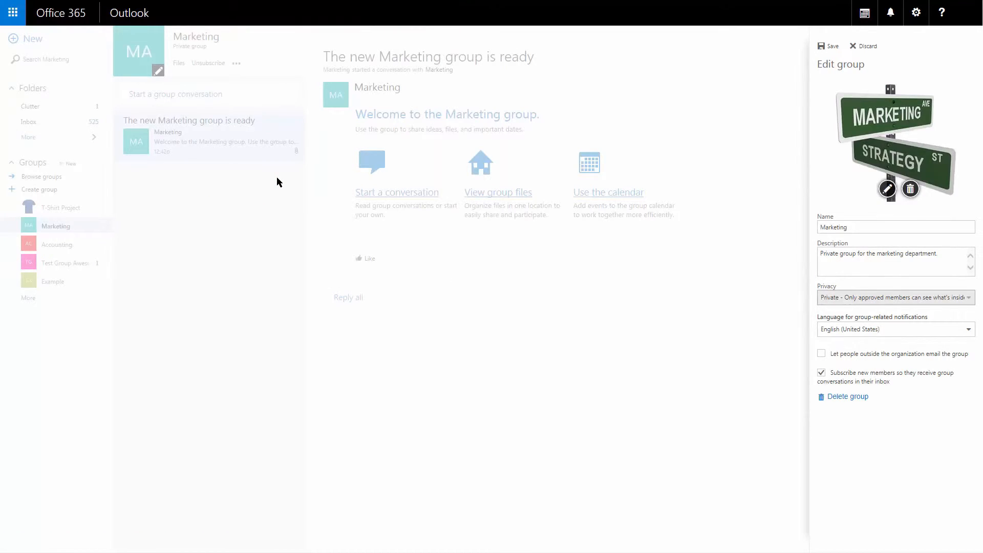
{"action": "mouse_move", "coordinate": [776, 80]}
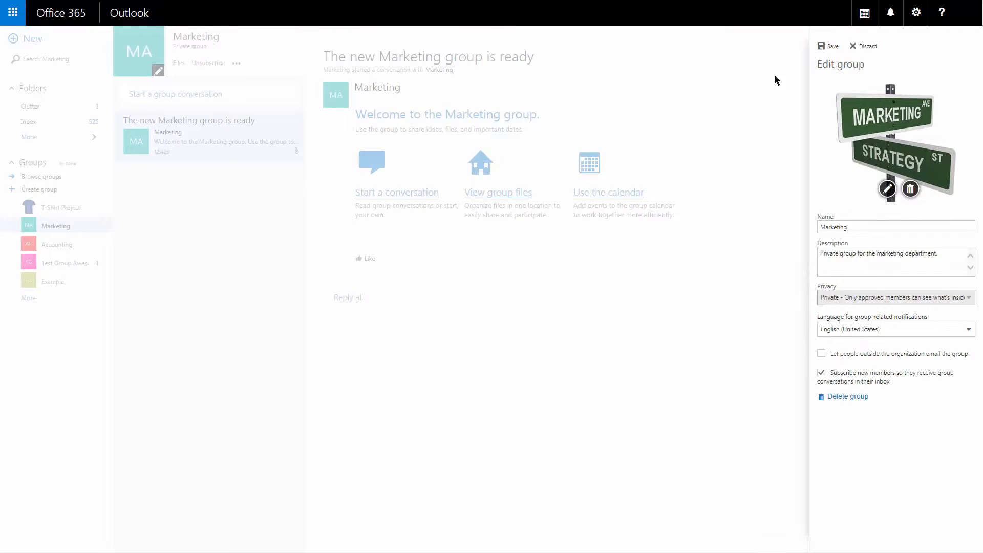
{"action": "left_click", "coordinate": [827, 46]}
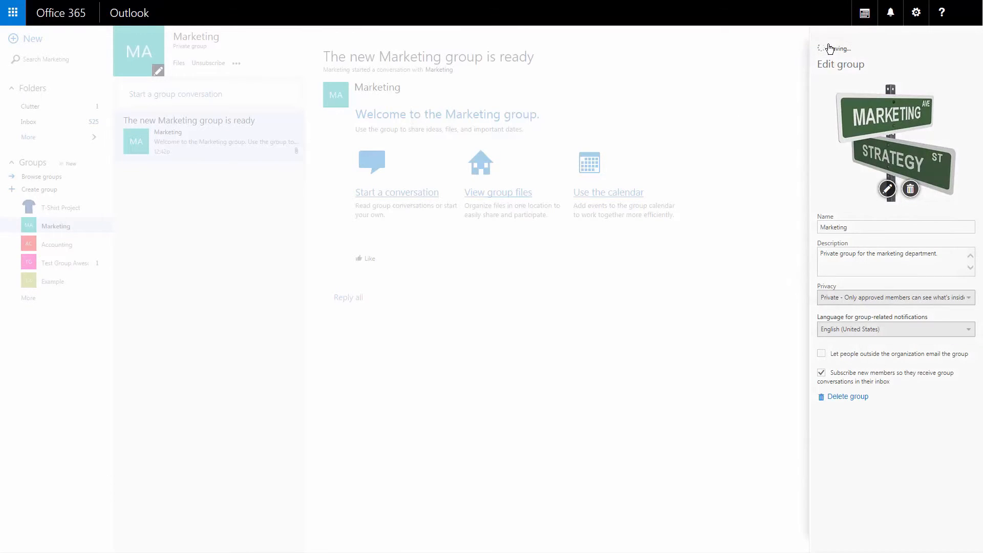